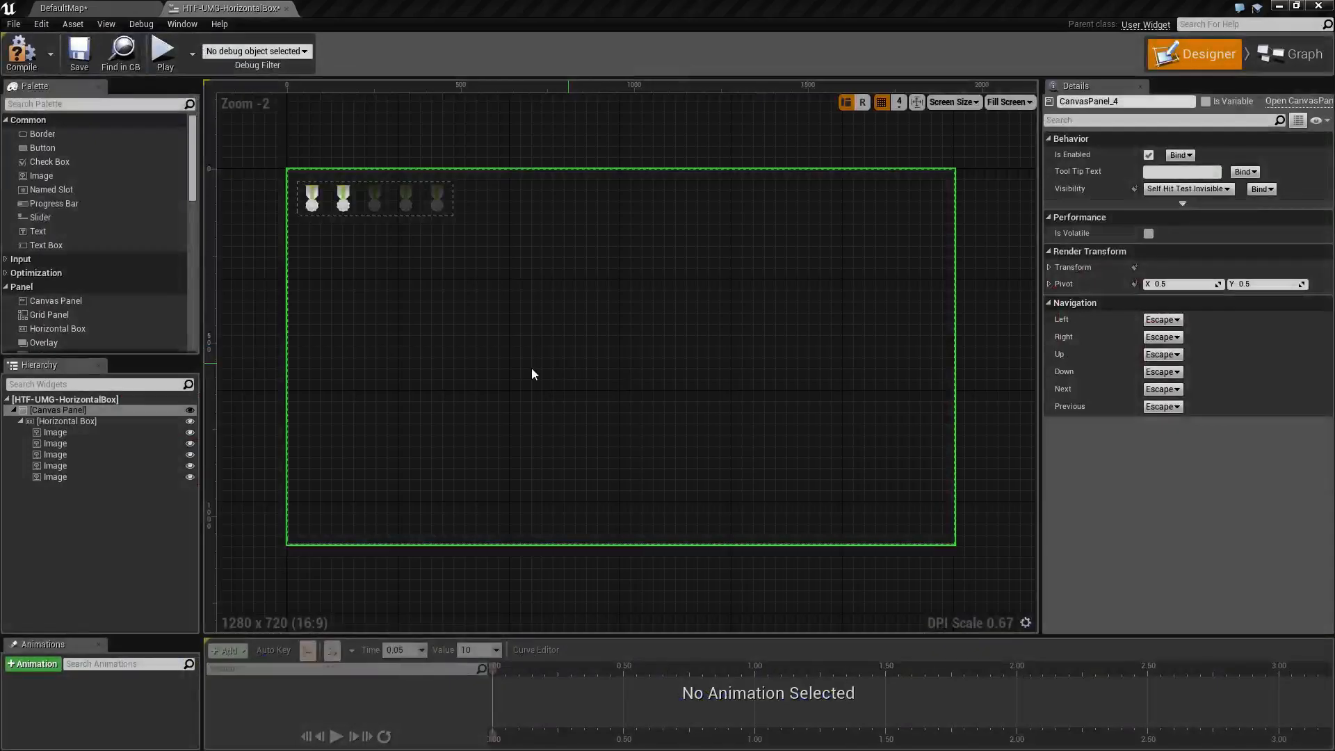
mouse_move(525, 371)
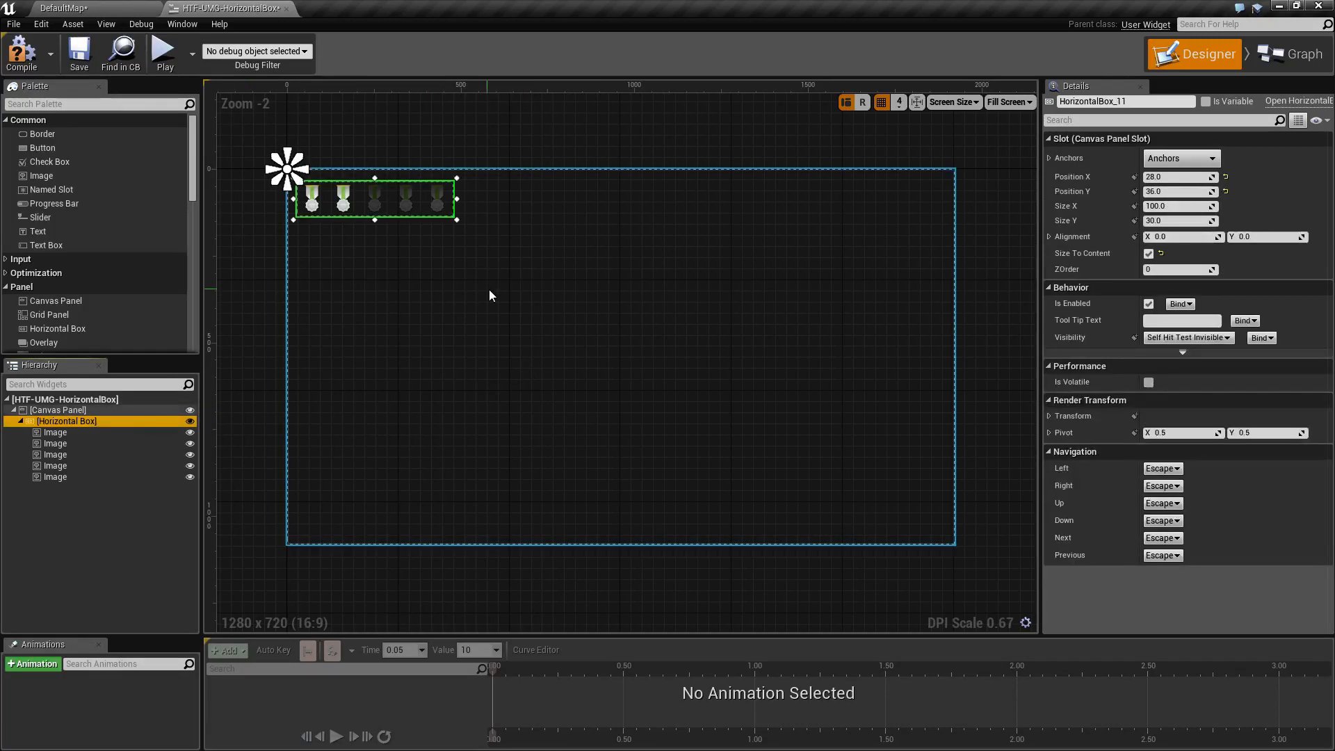
- Zoom the designer canvas in to +6 on the horizontal box of five medals
scroll(up, 3)
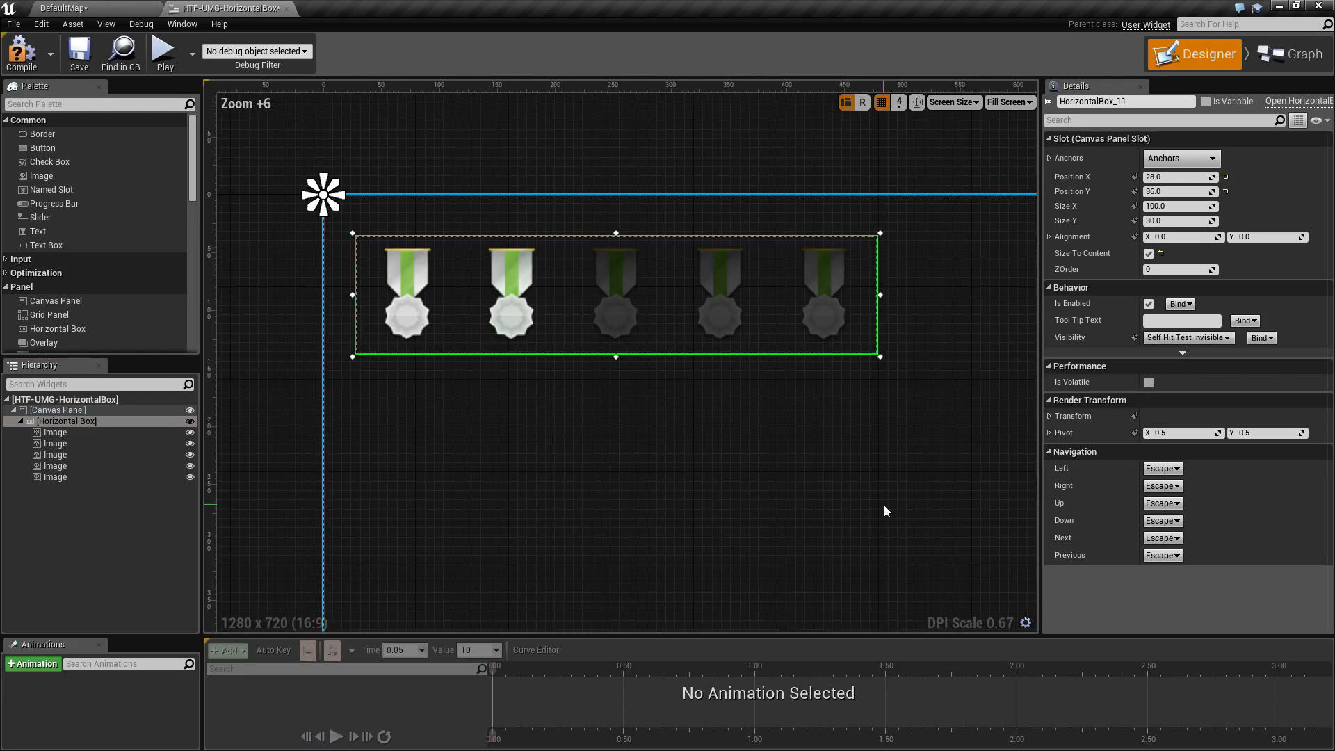
click(406, 295)
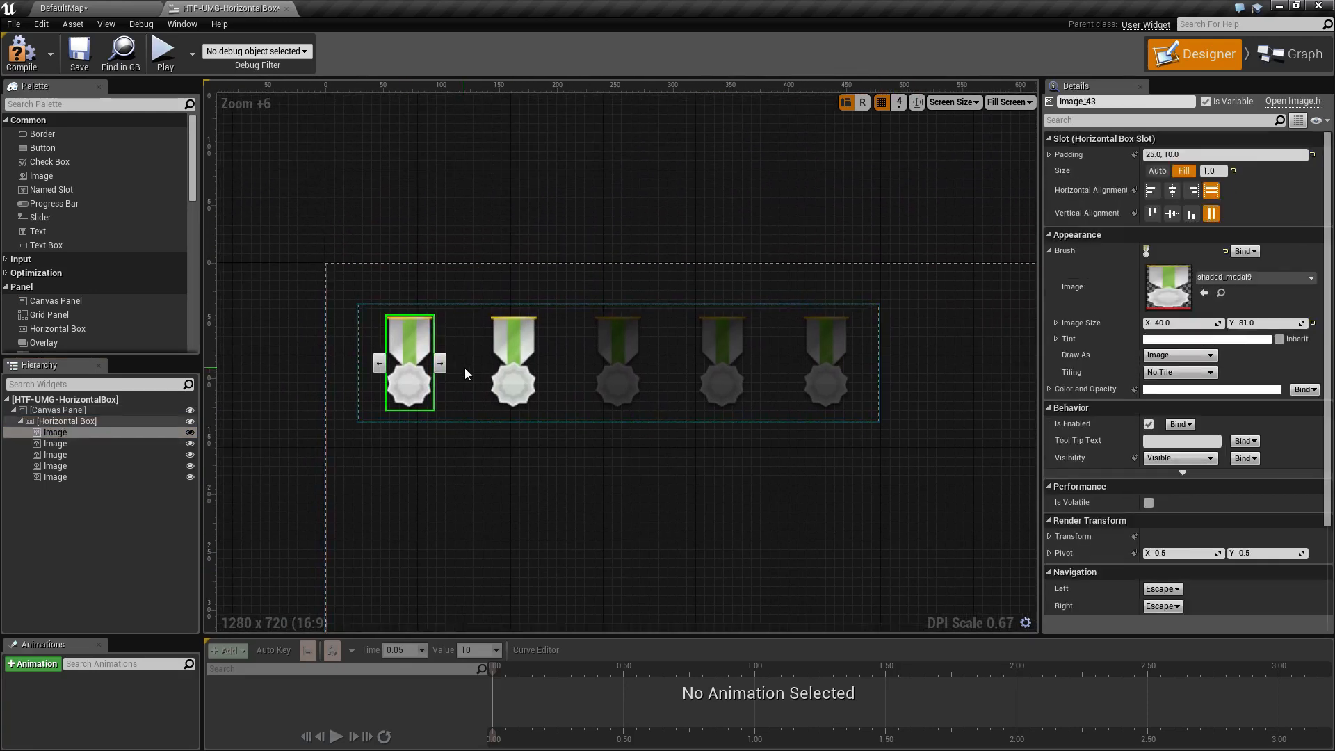
click(824, 362)
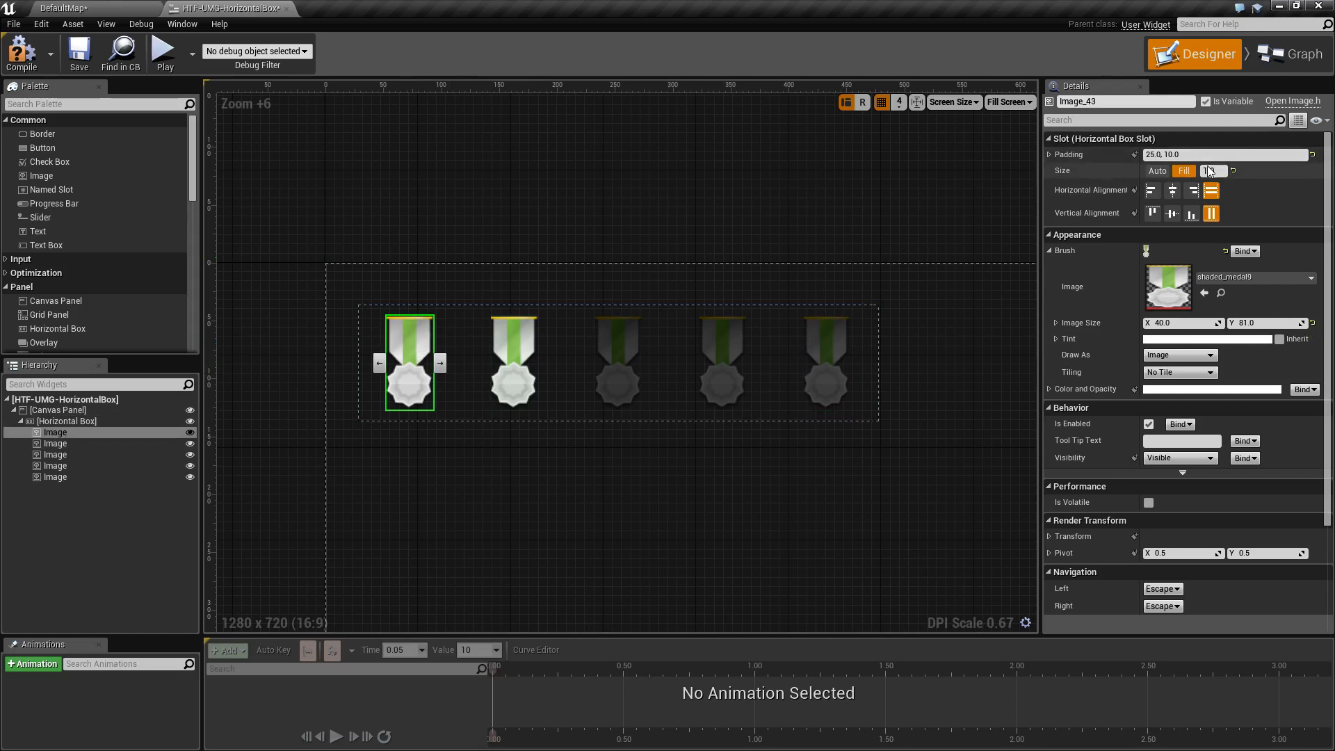
click(1050, 155)
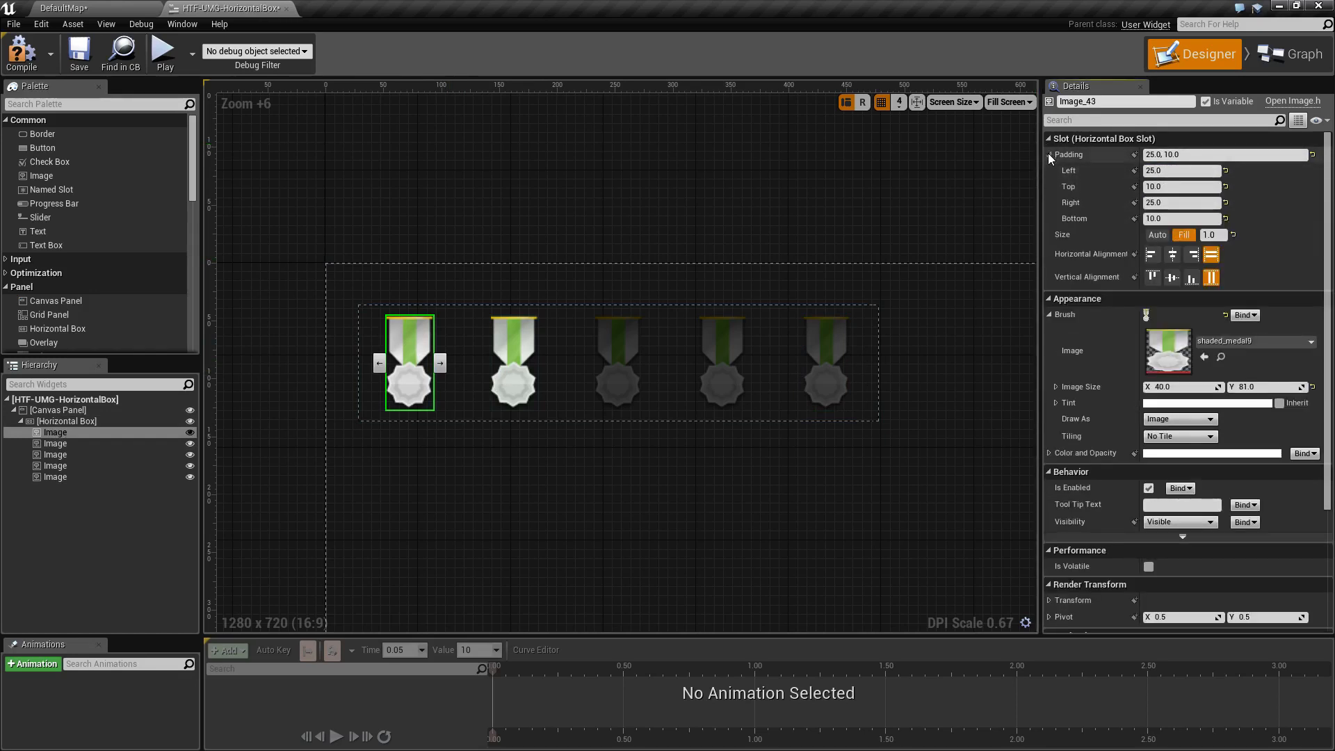
click(1050, 154)
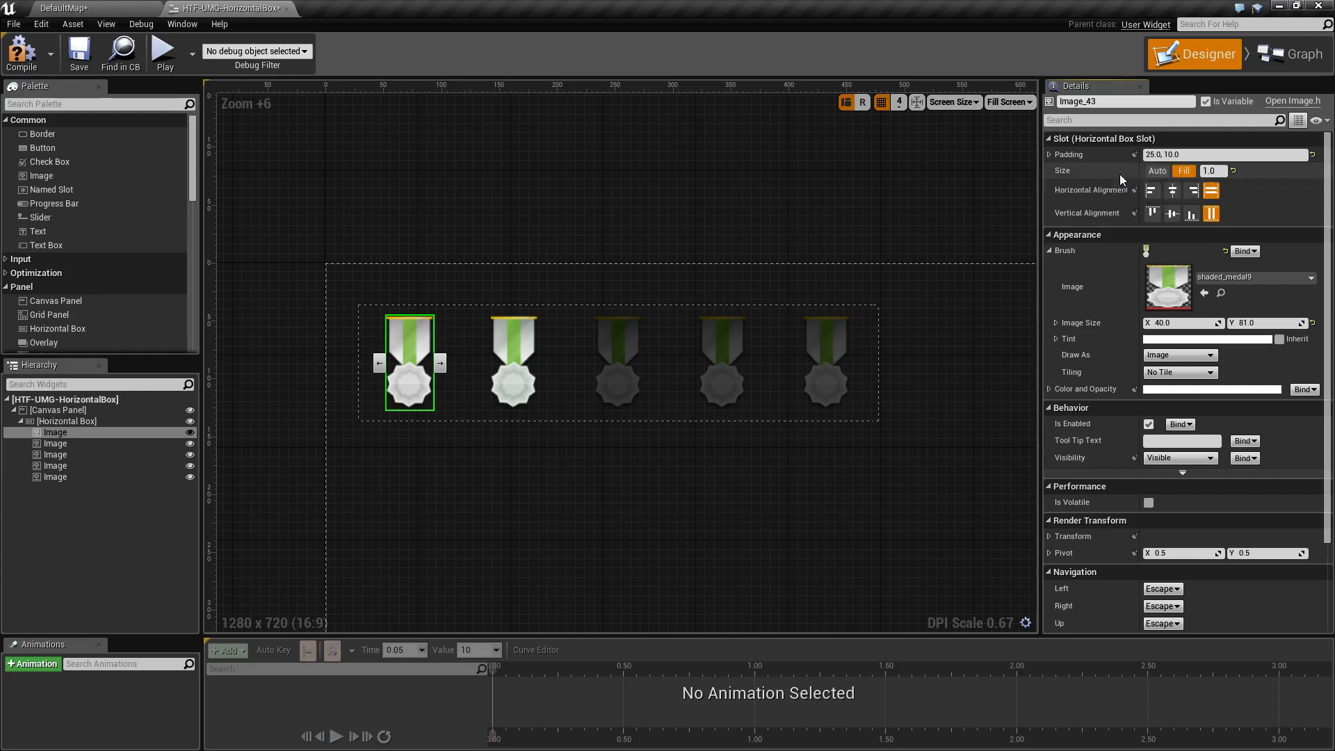
mouse_move(1157, 171)
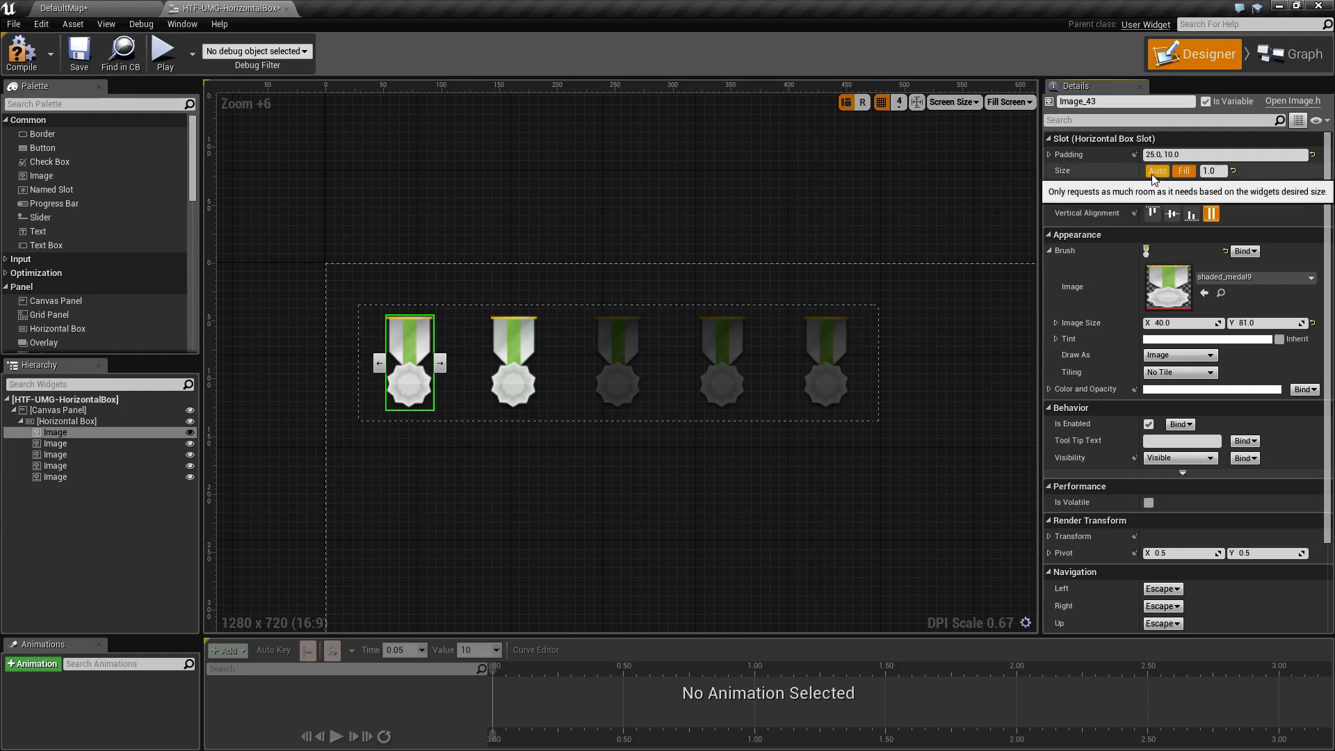
click(1183, 171)
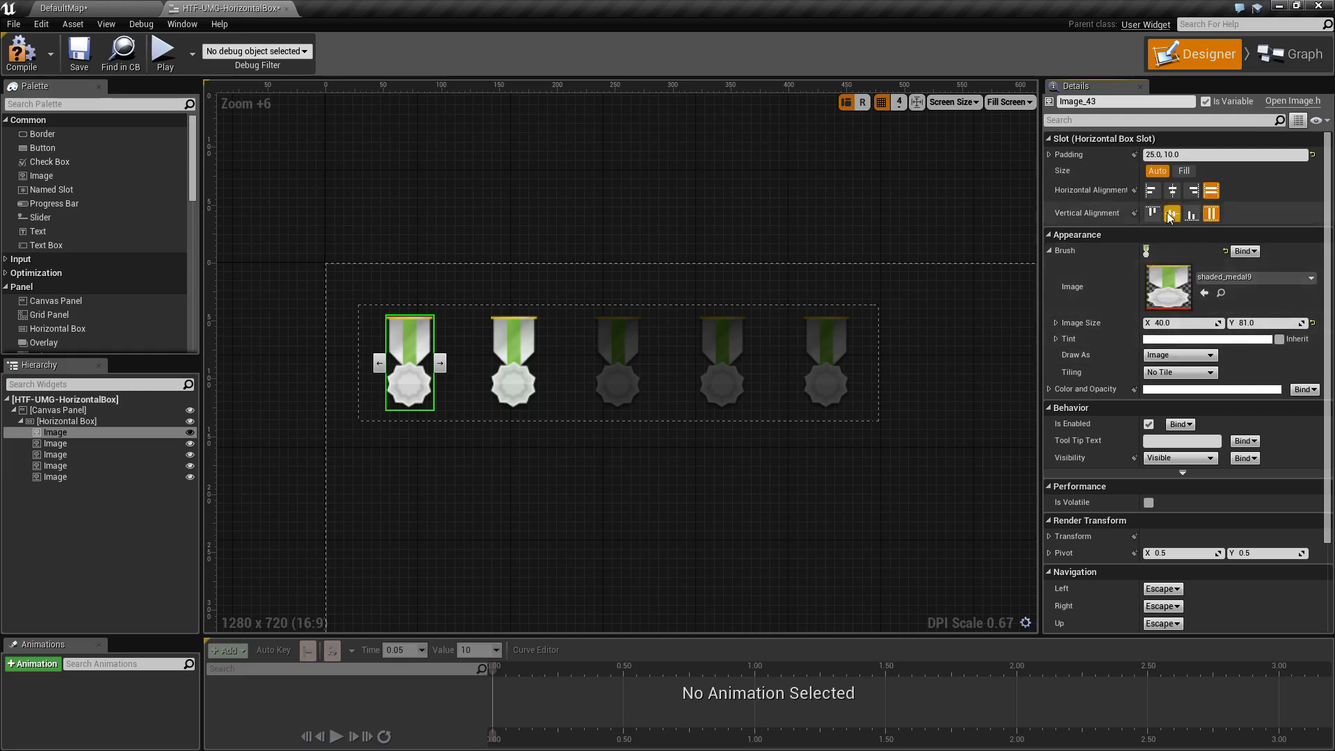
mouse_move(1157, 170)
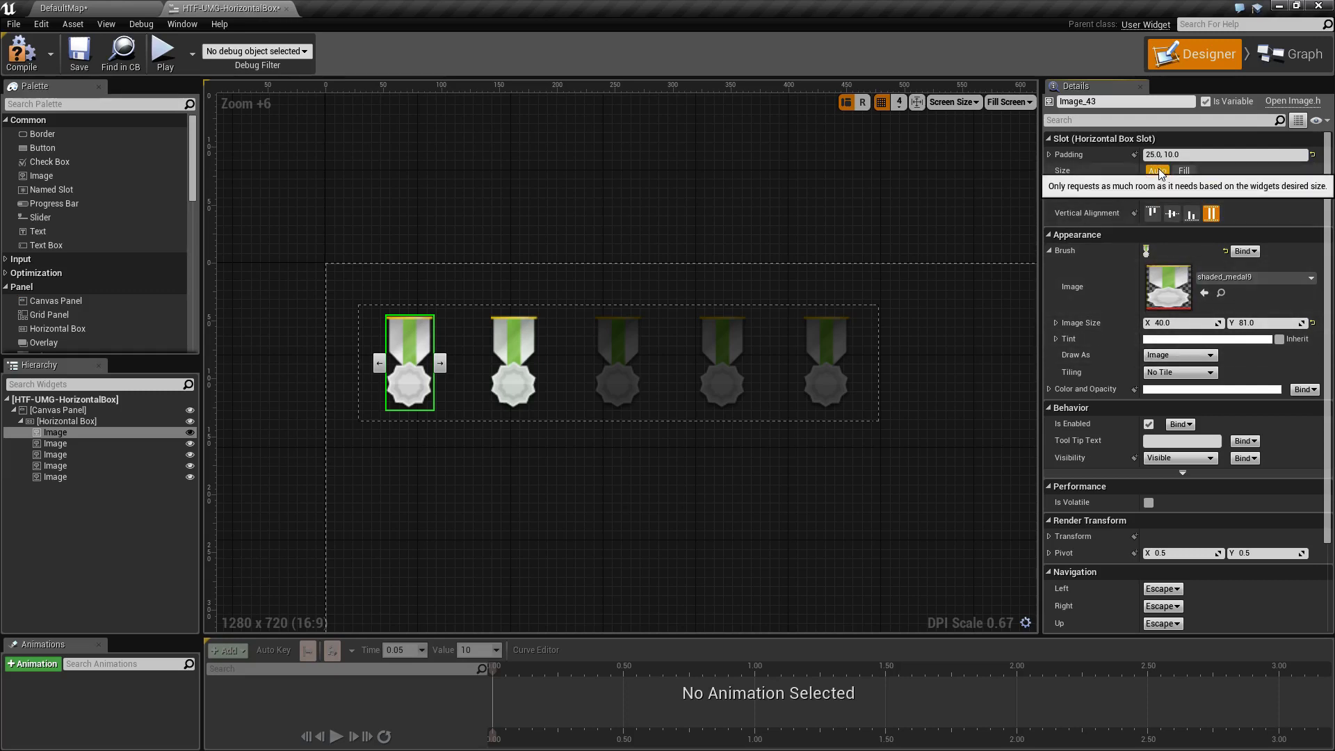
click(1183, 170)
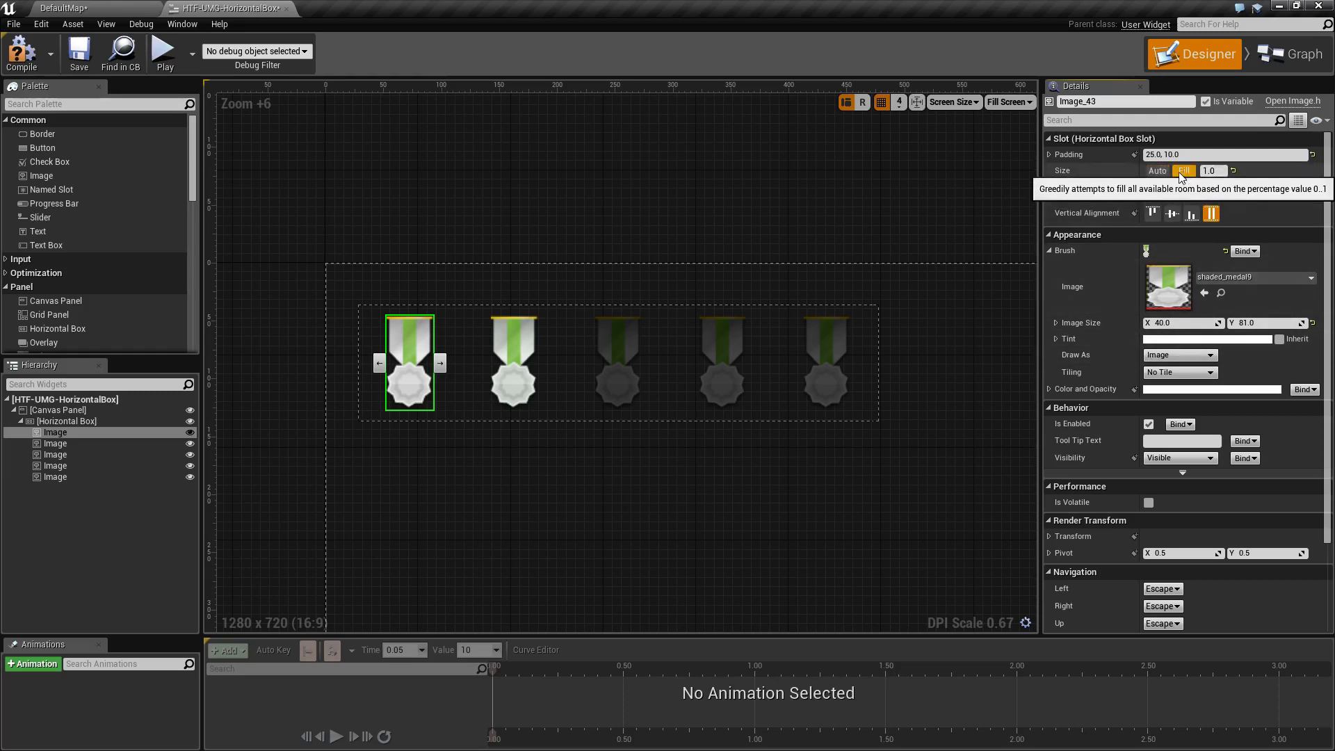
click(1183, 171)
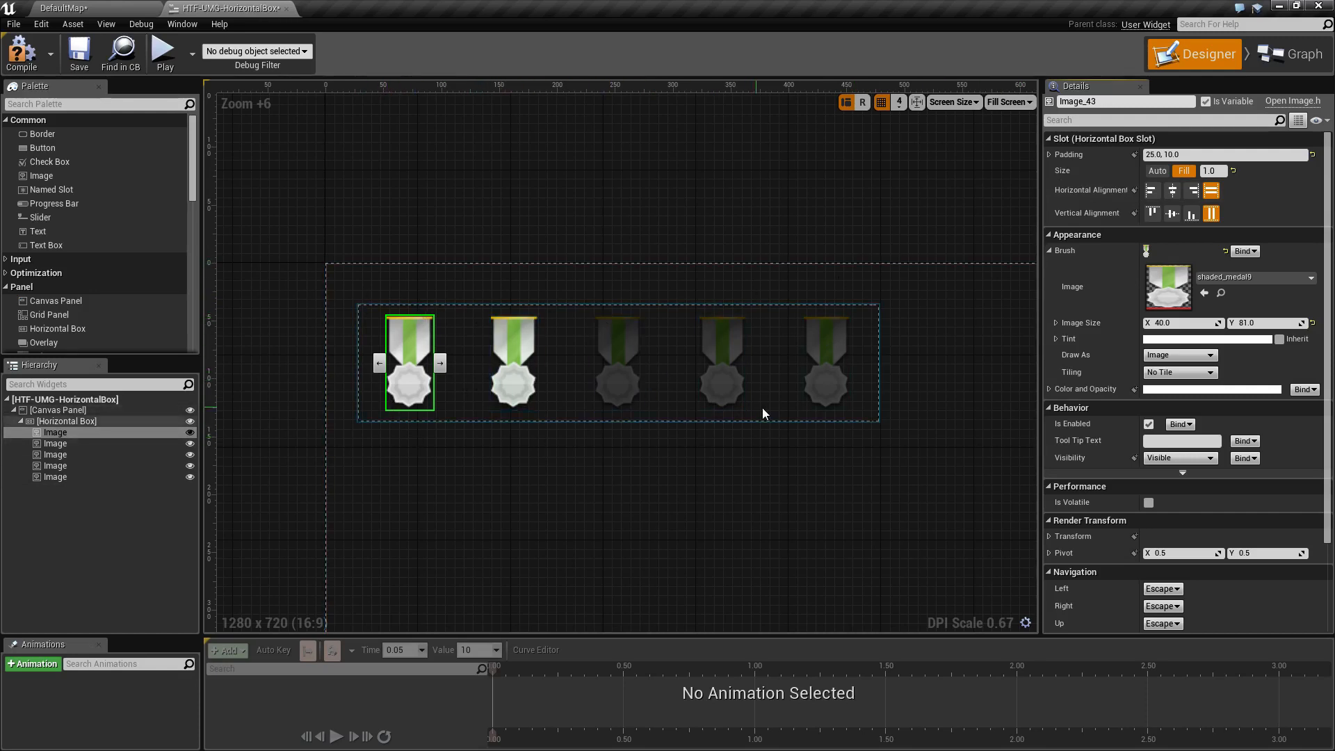
triple_click(1211, 171)
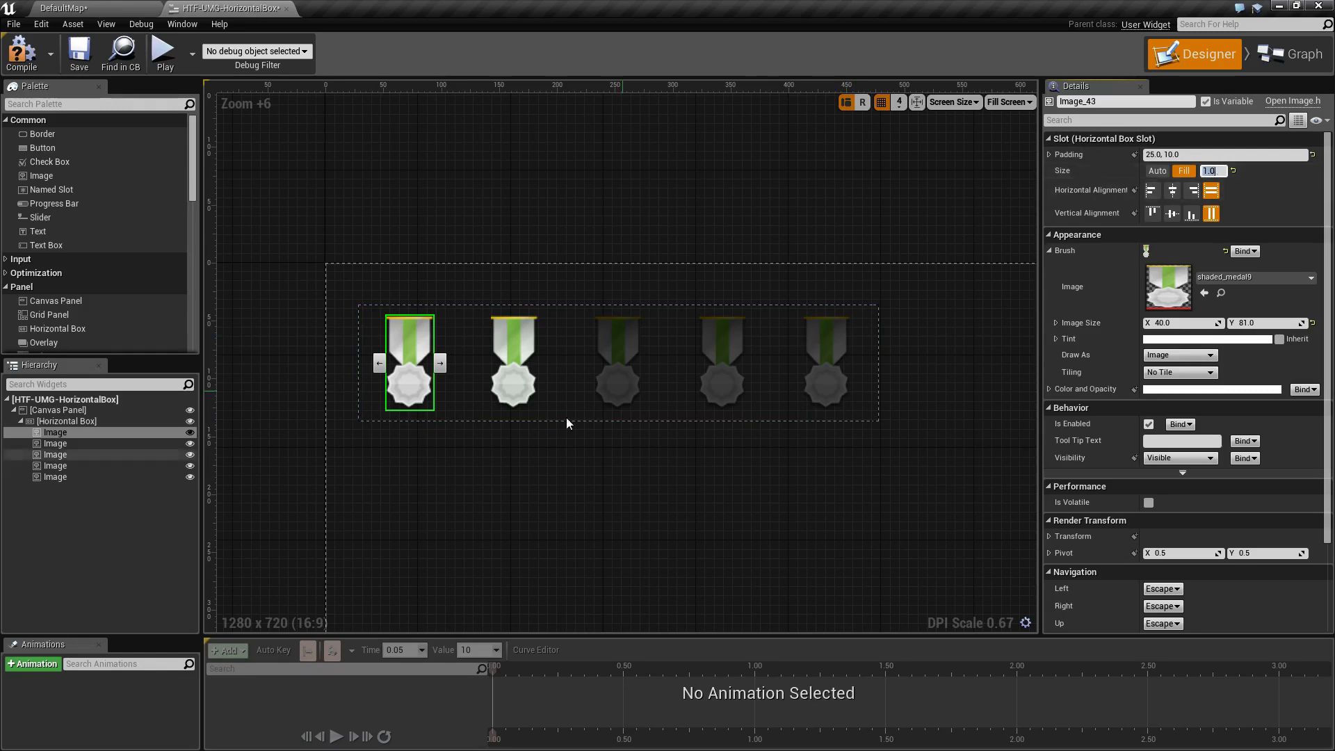
- Set Size Fill to 2.0 on the first and second medal images, then deselect
click(618, 362)
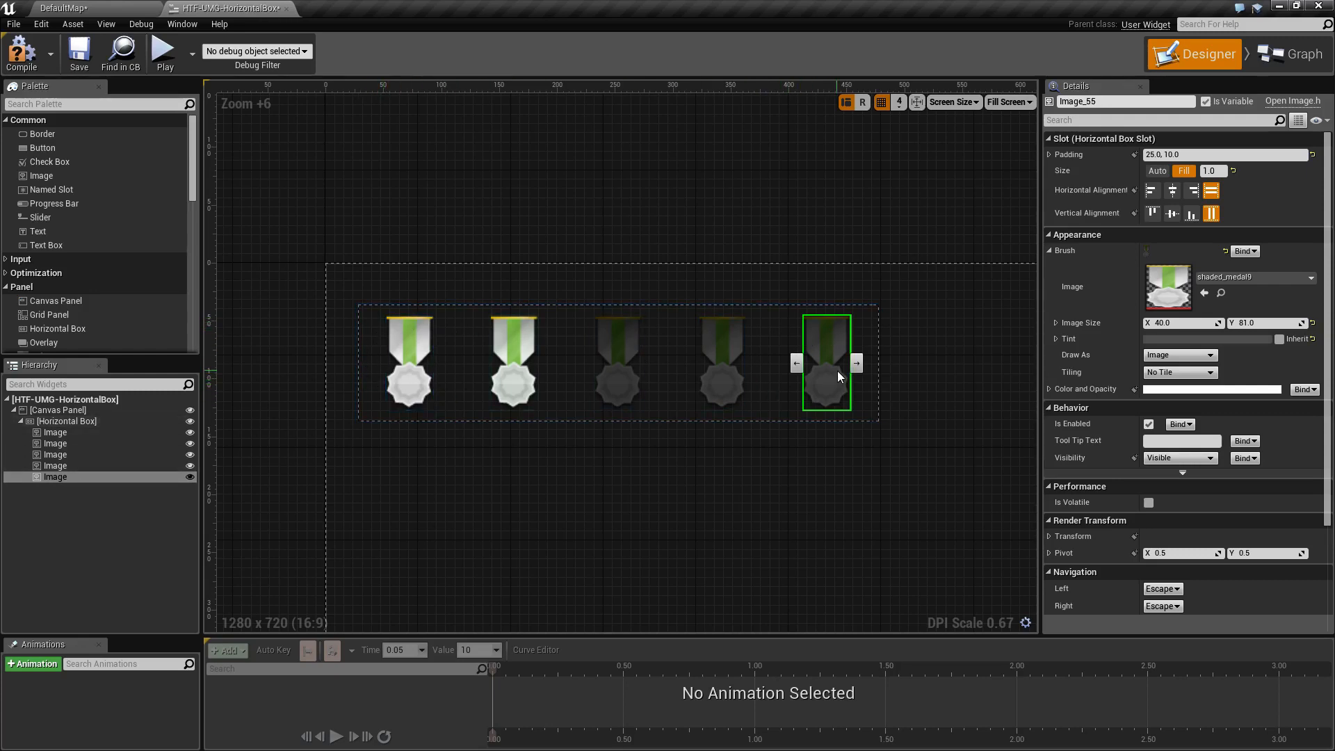
click(619, 361)
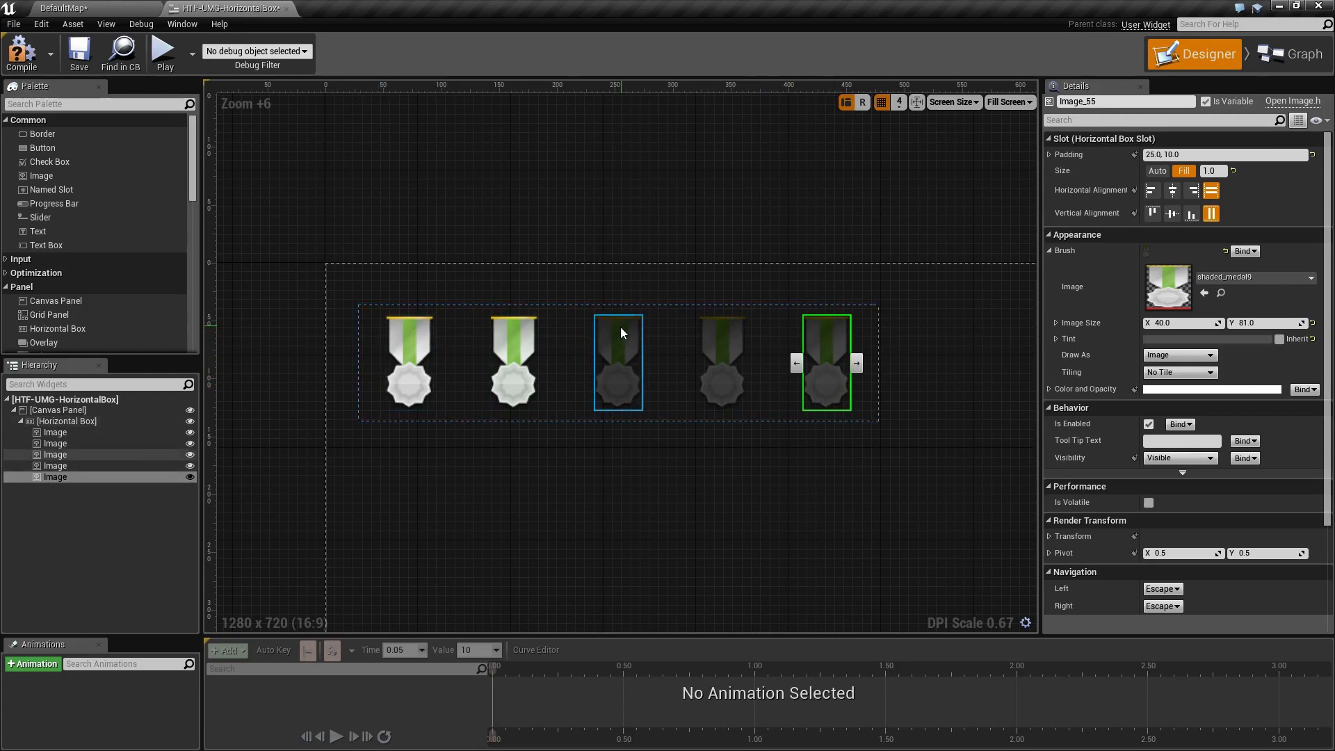
click(618, 361)
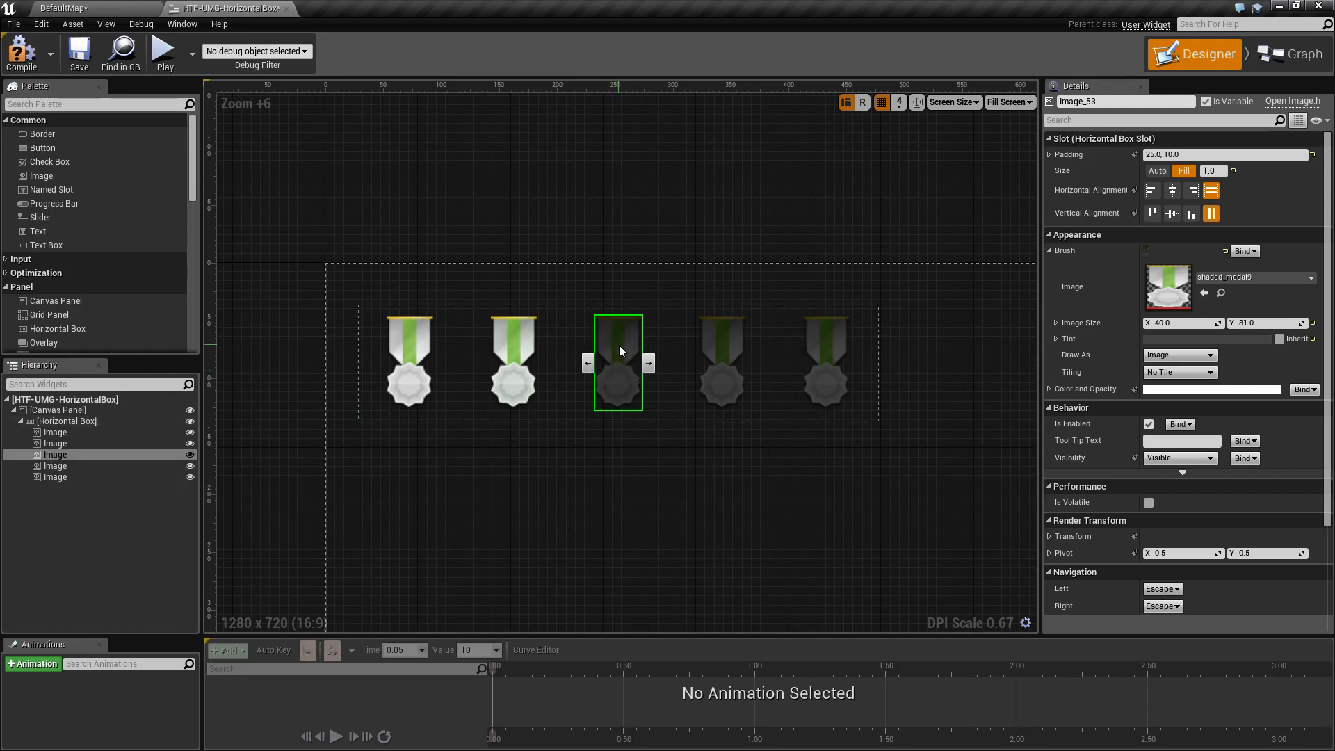
click(409, 361)
text(2)
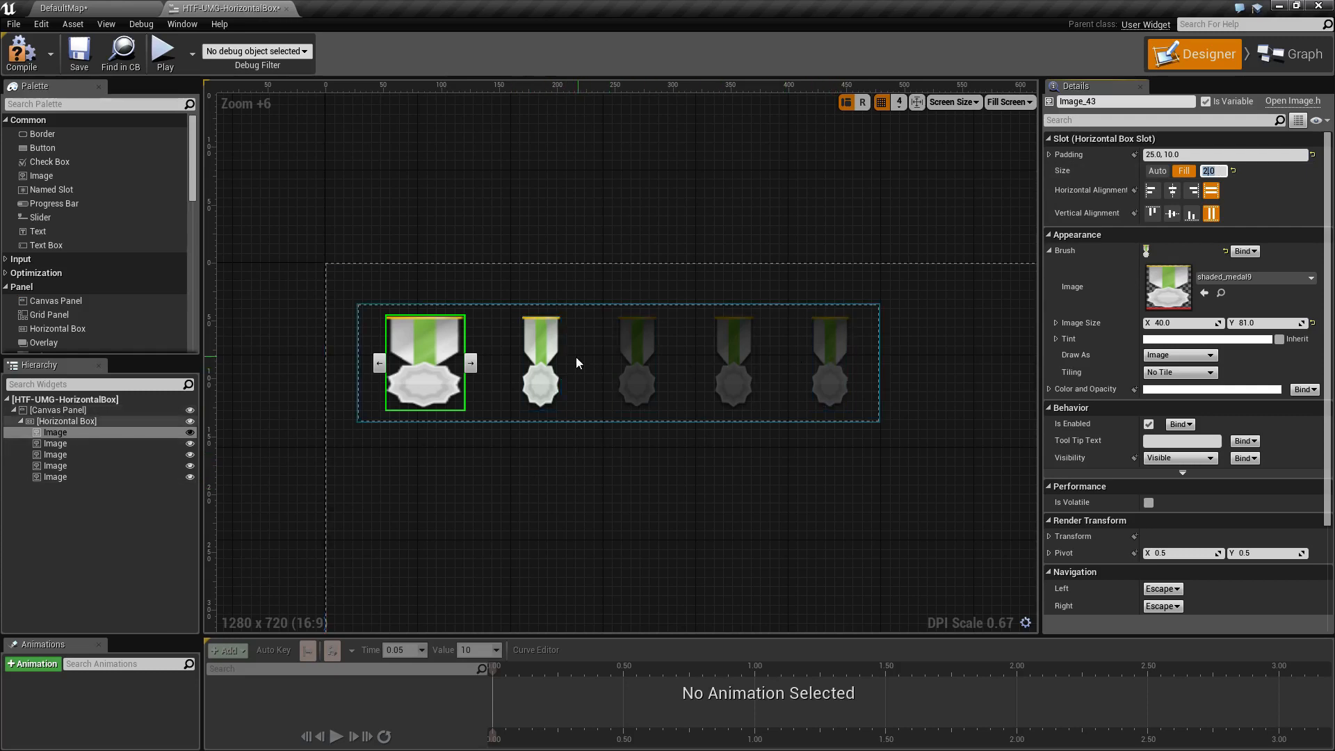
click(830, 362)
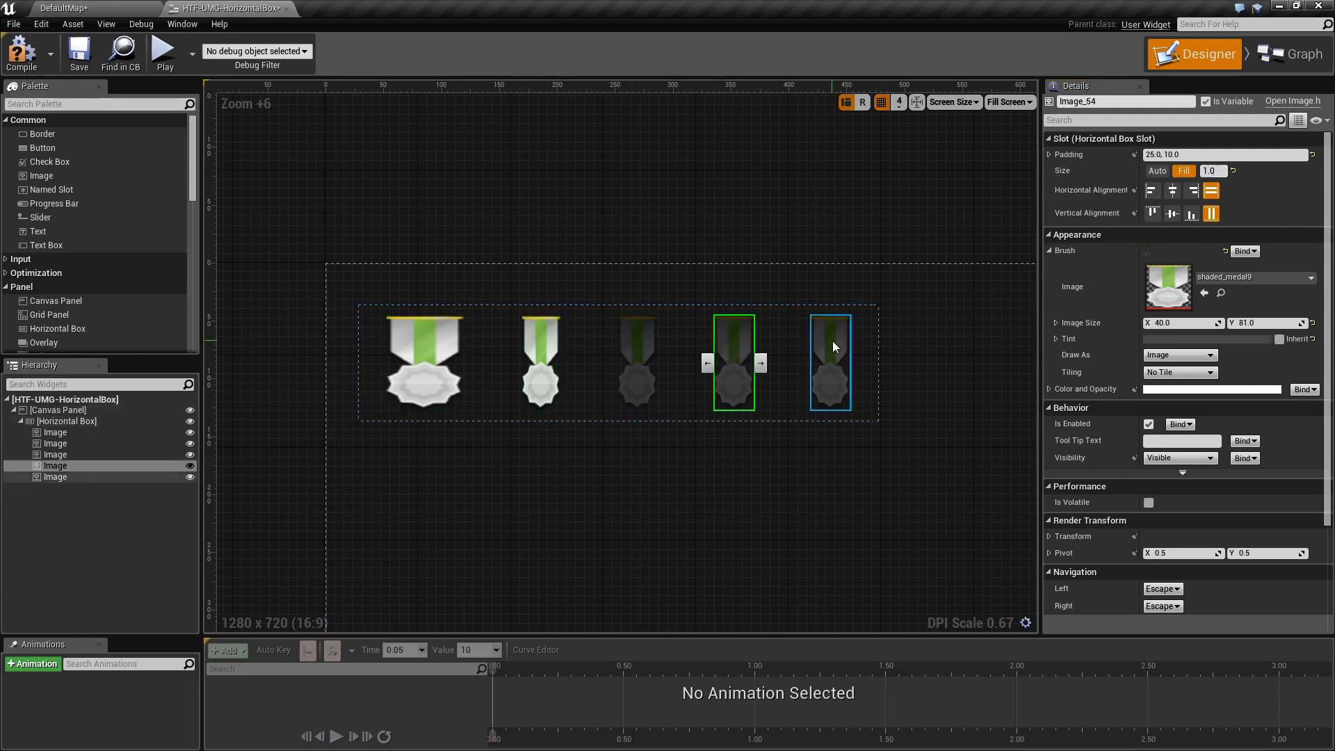
click(540, 361)
text(2)
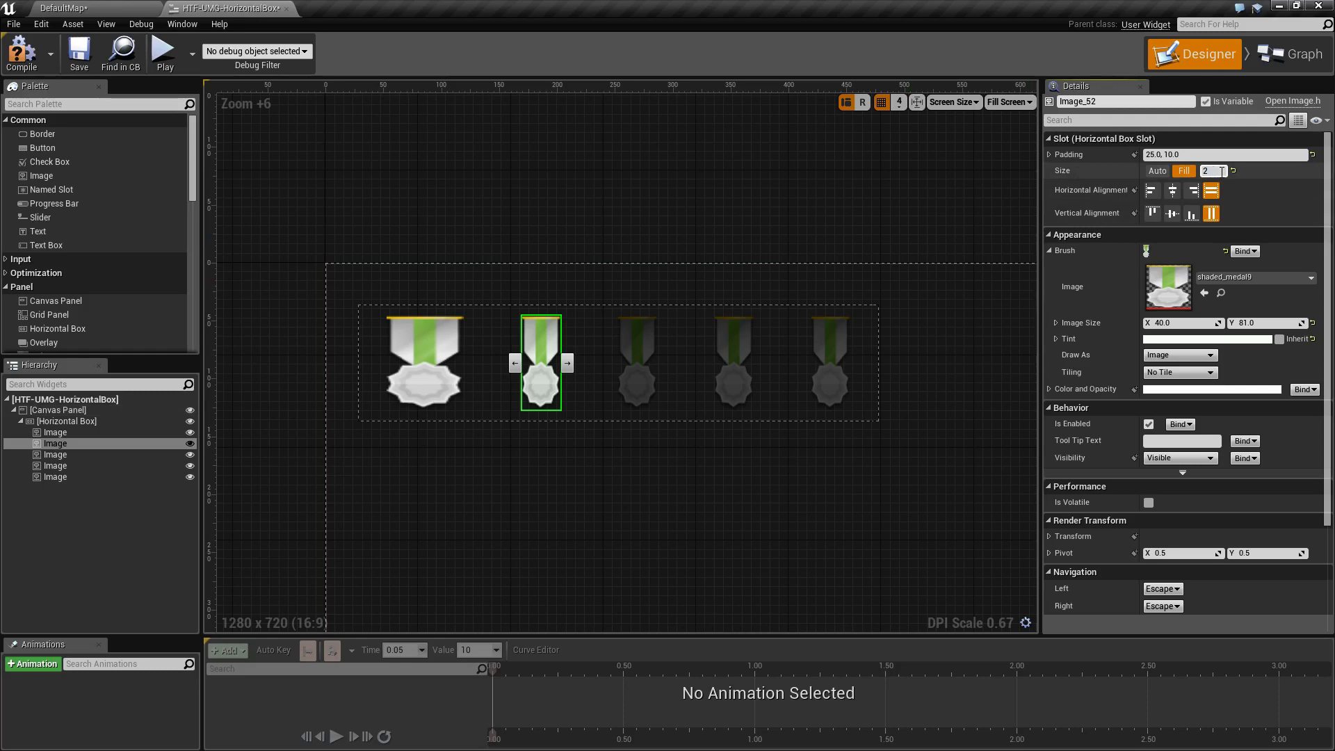
click(58, 410)
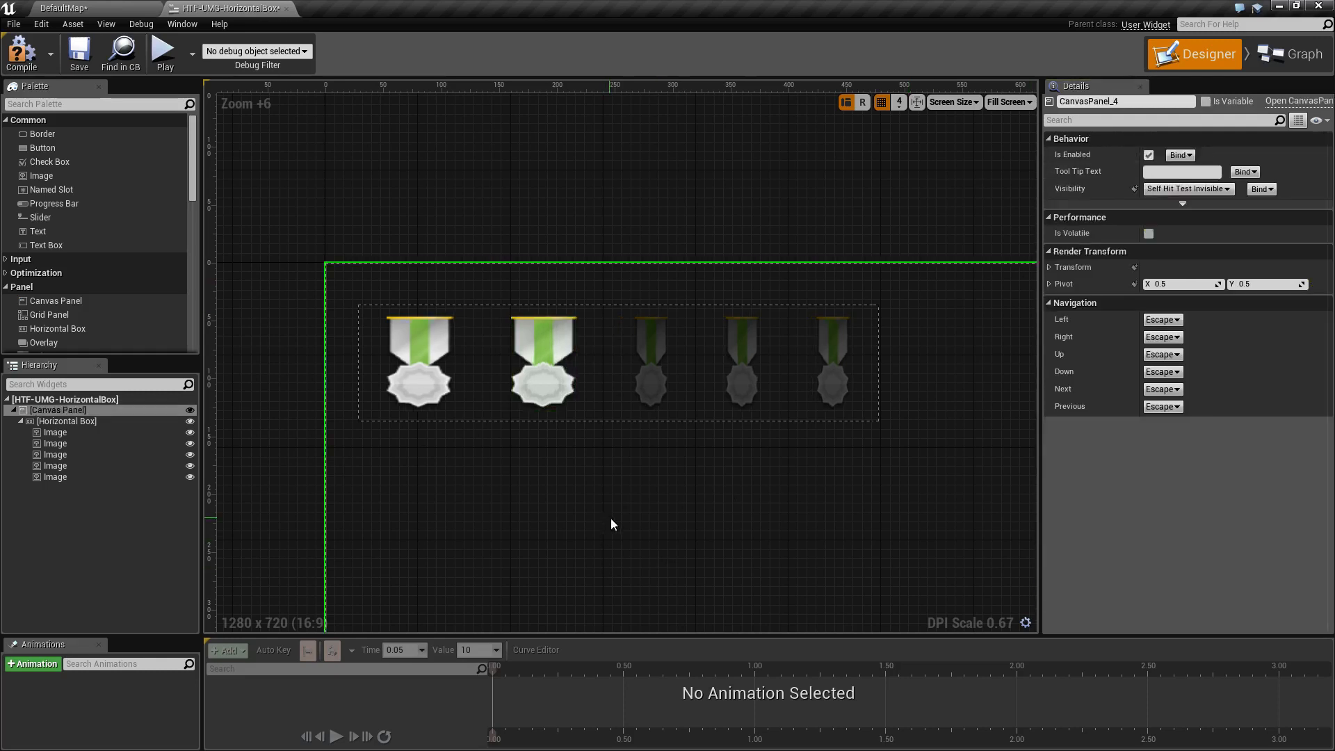
mouse_move(617, 485)
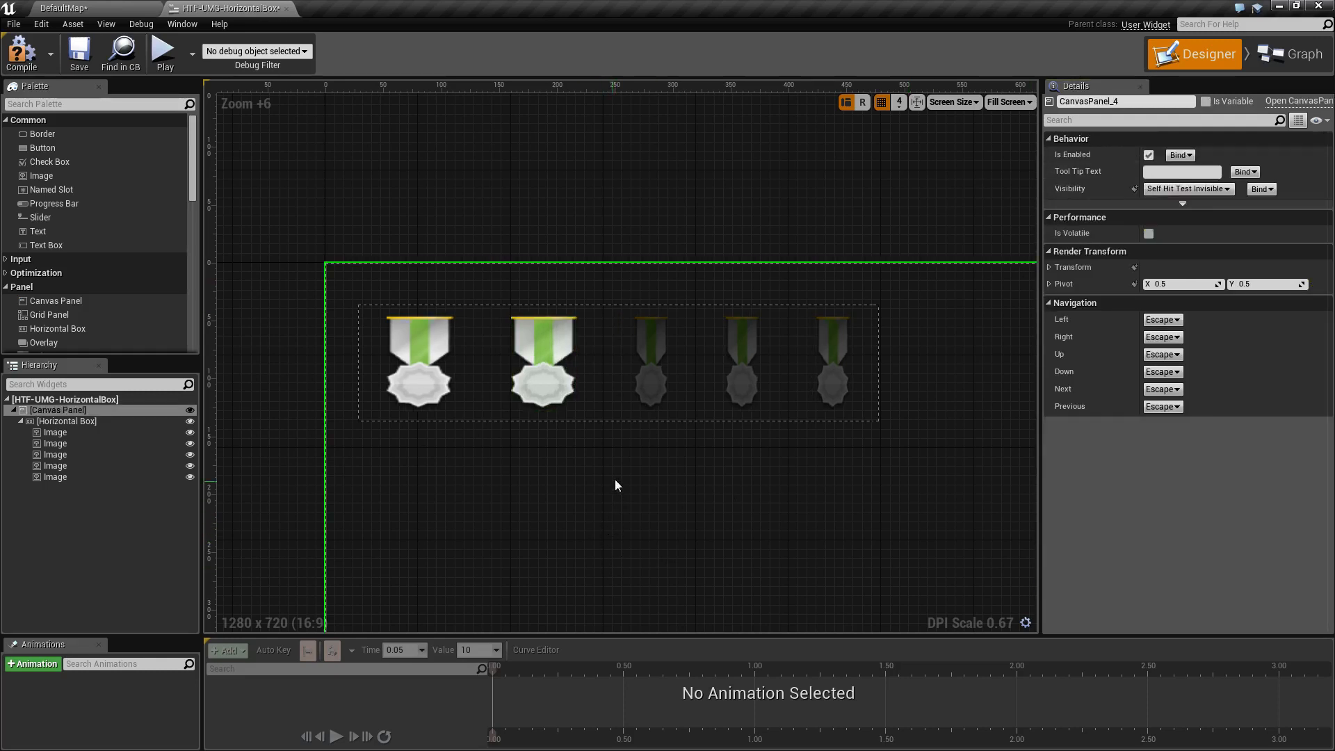
- Zoom out to -2 to see the full 1280×720 screen with the medal row
click(651, 362)
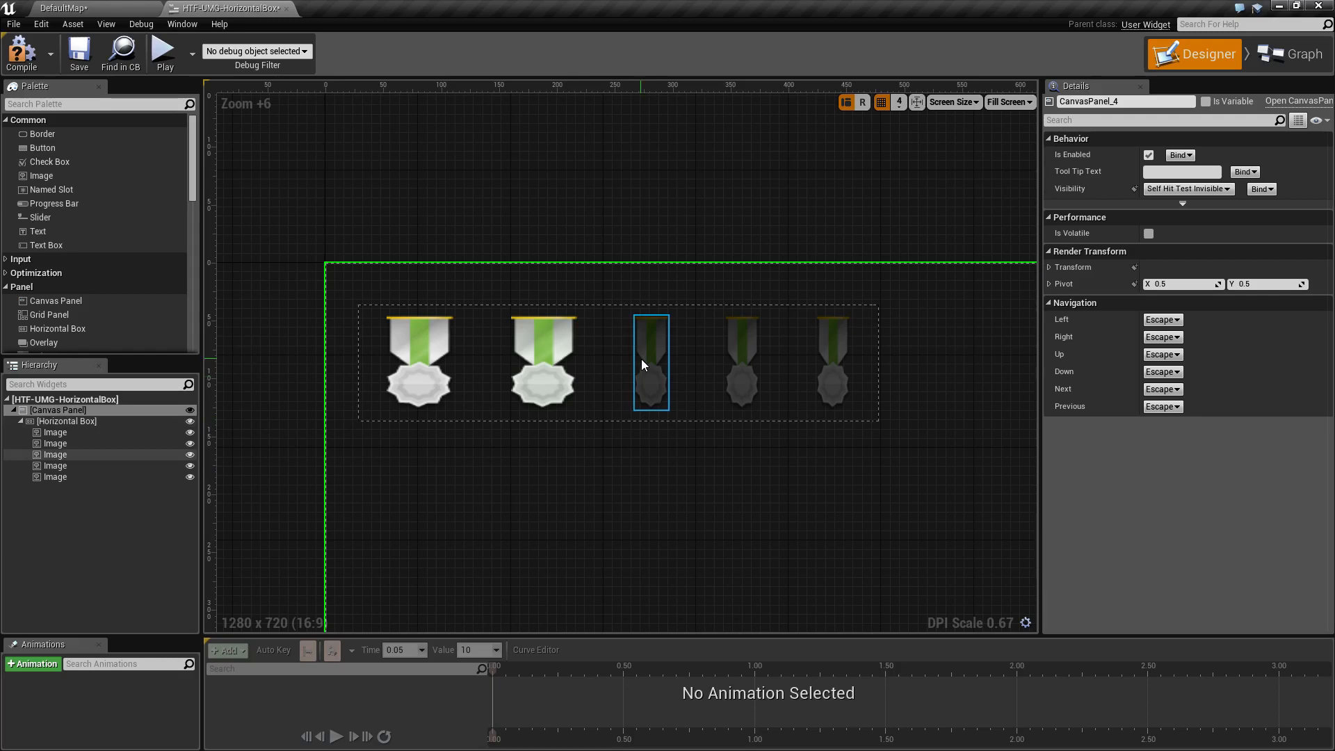
click(418, 359)
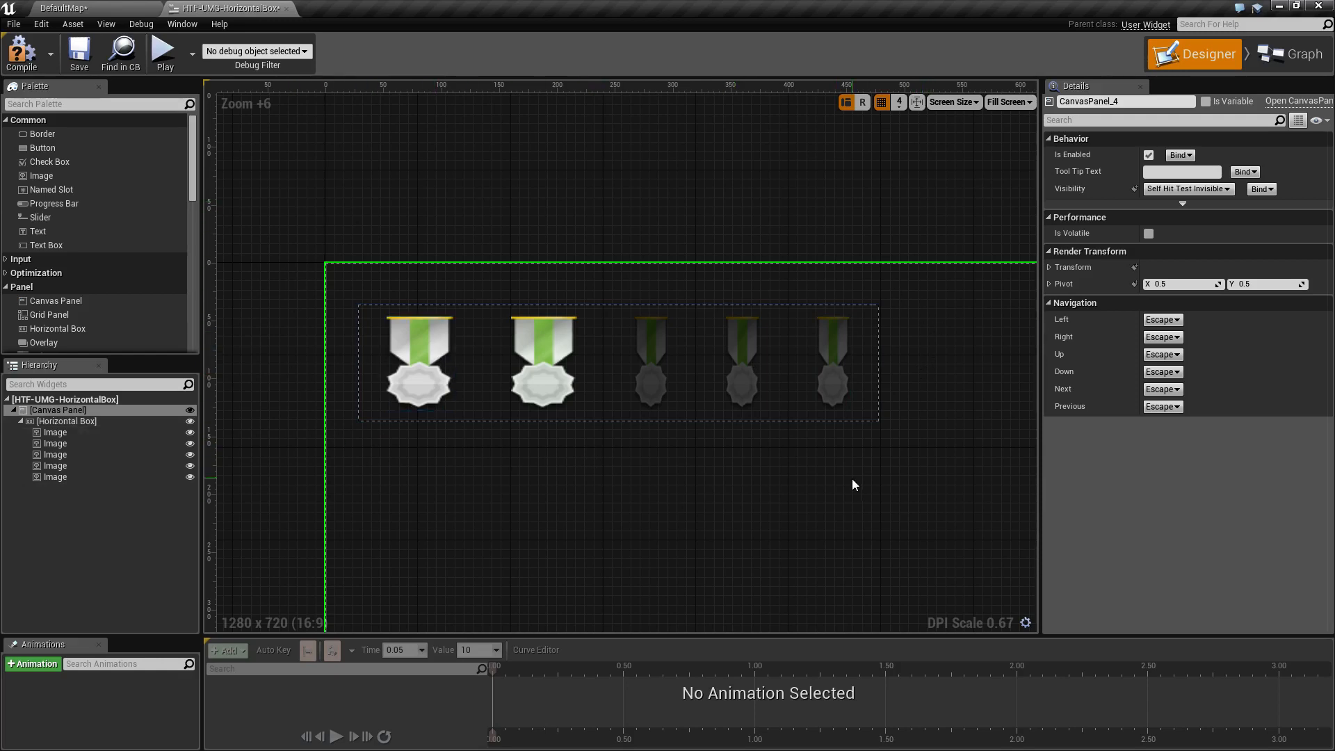
scroll(down, 3)
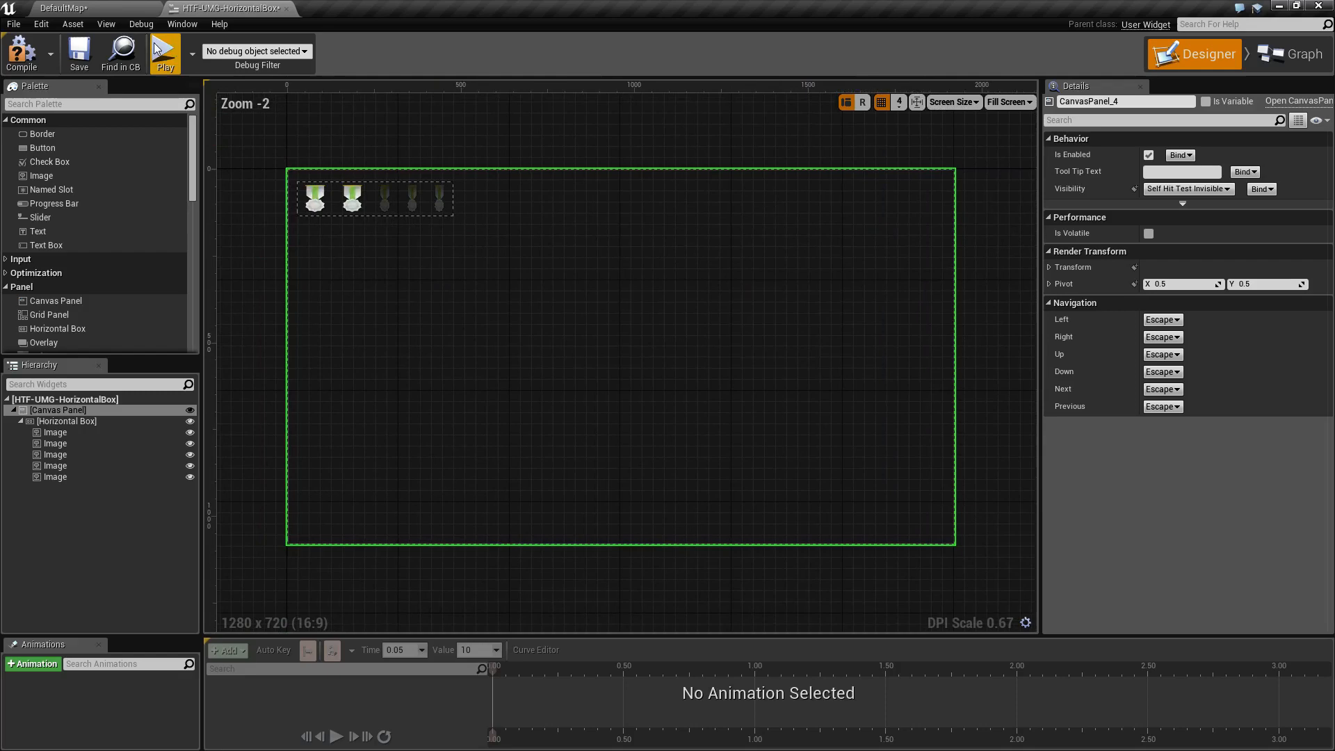
click(163, 53)
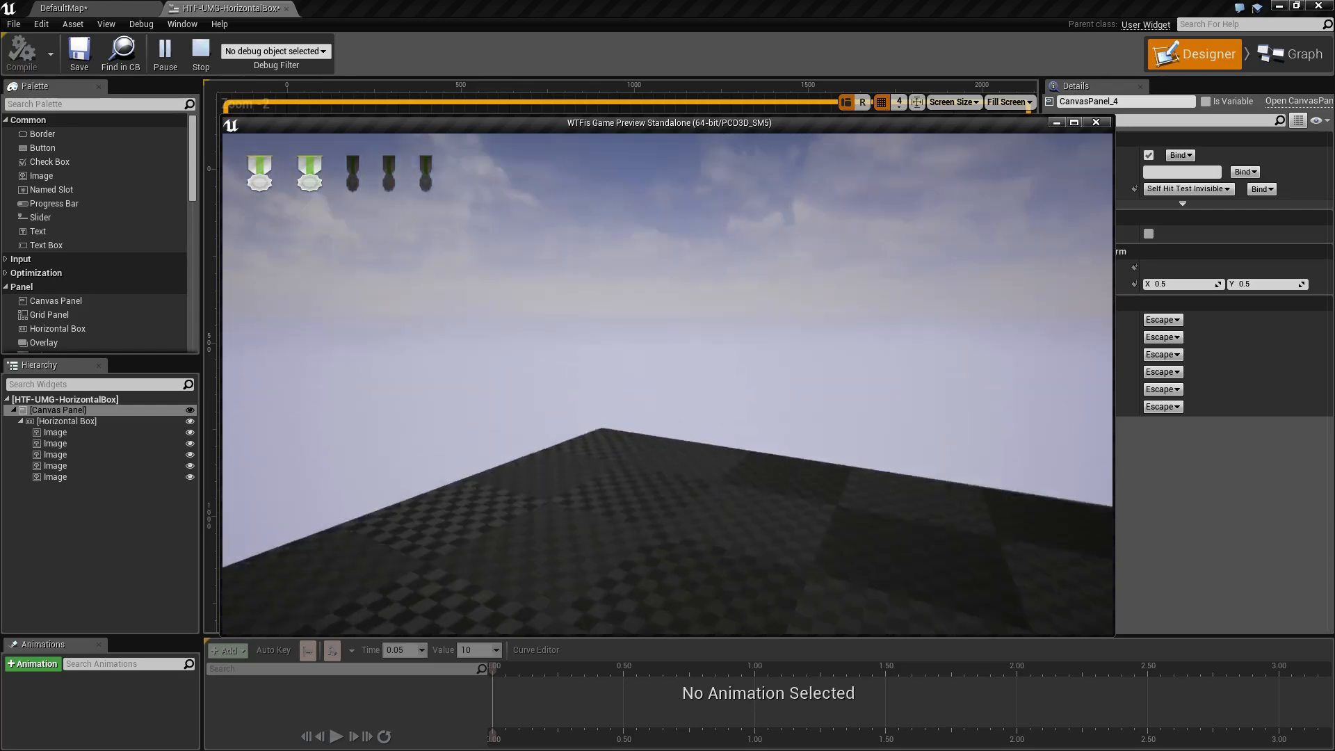
click(200, 53)
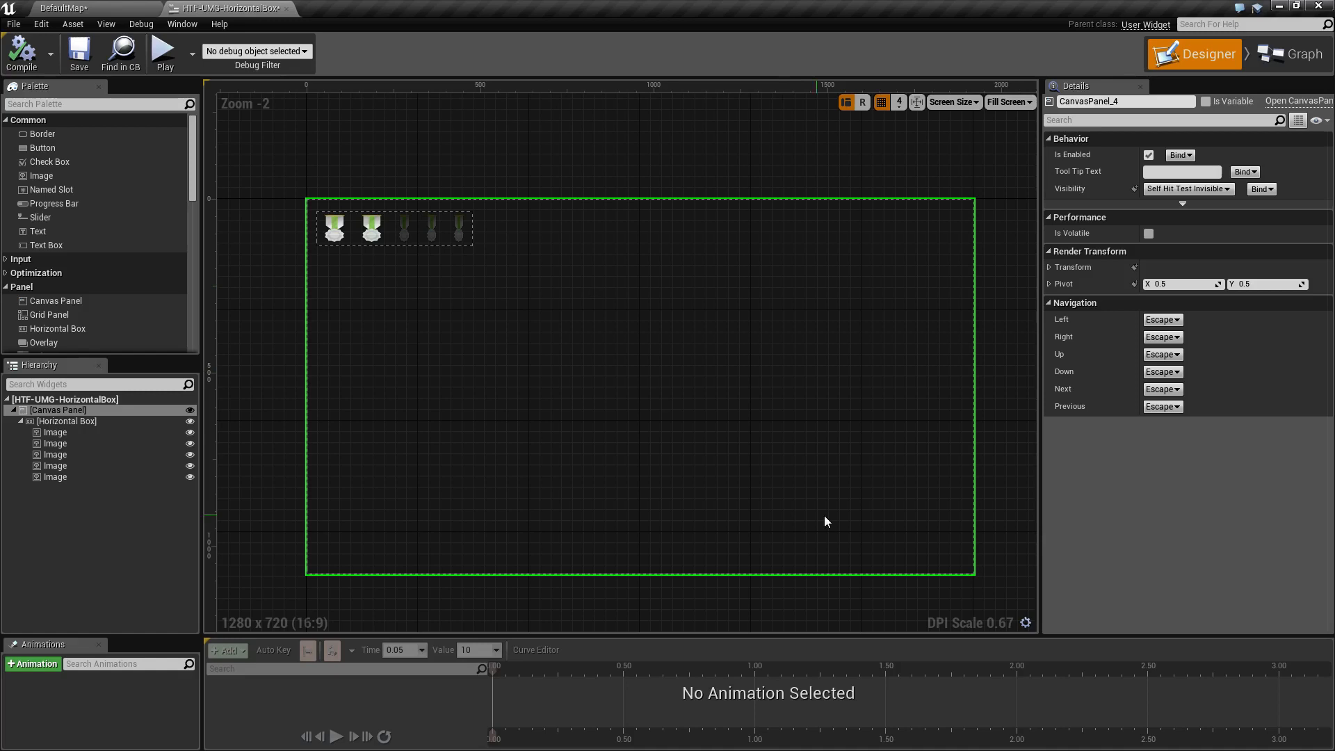
mouse_move(872, 535)
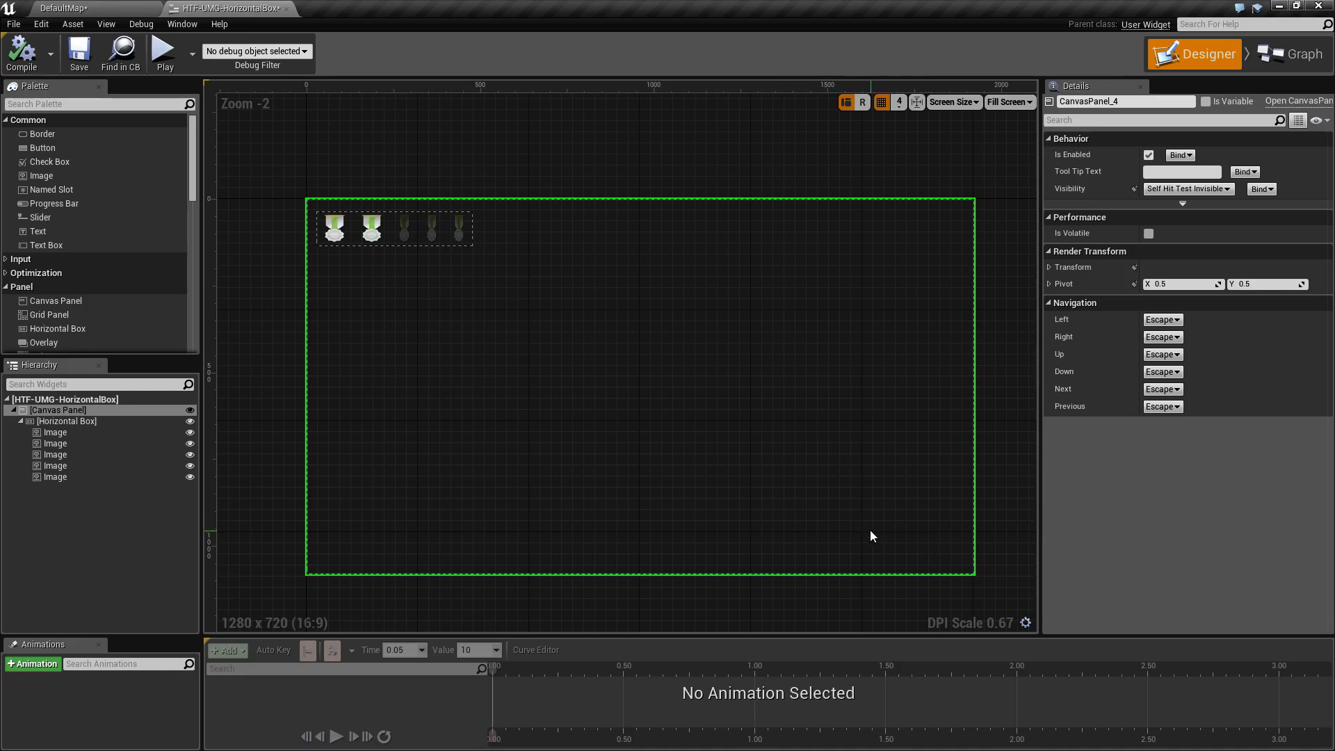
mouse_move(475, 505)
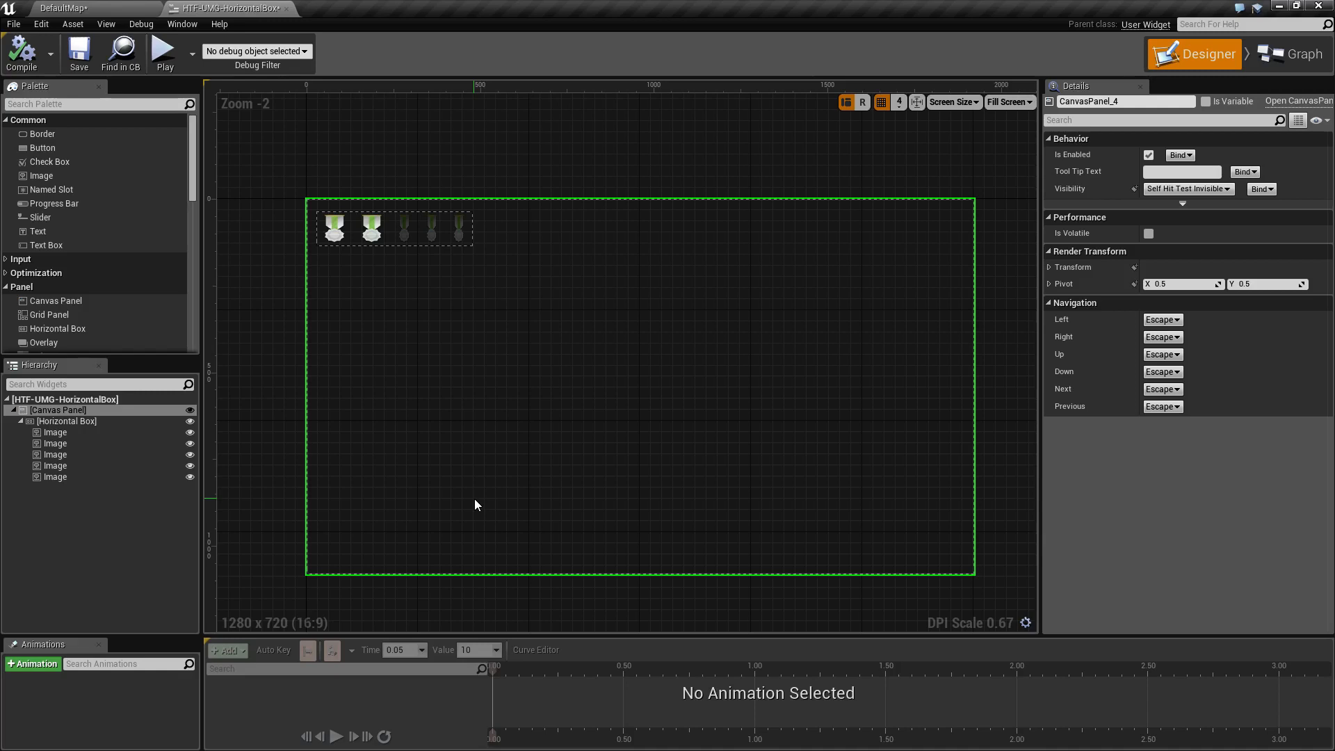
mouse_move(513, 463)
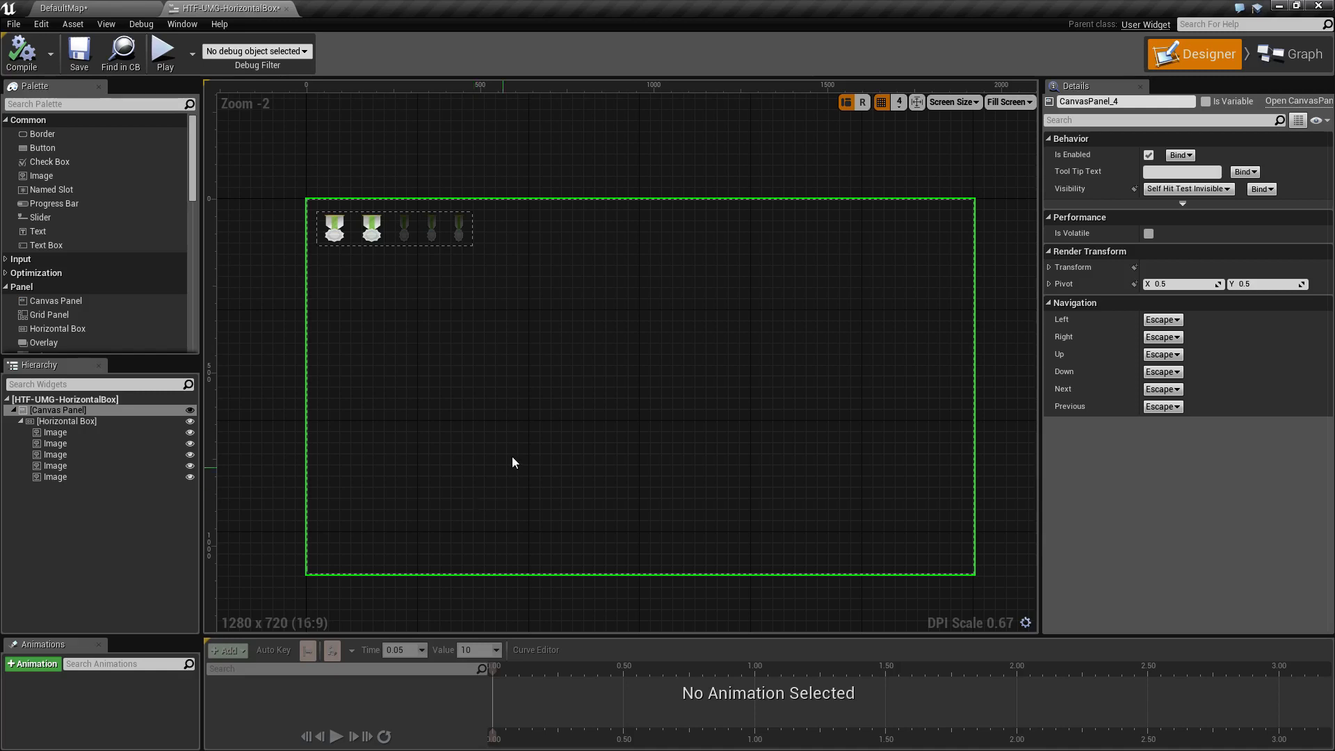